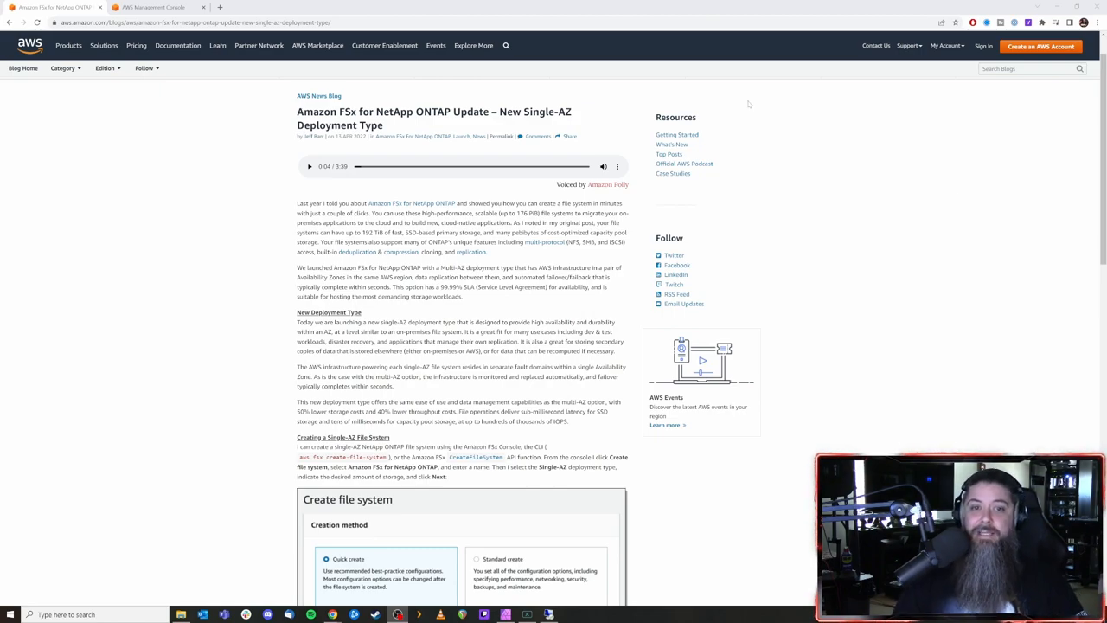
# Switch from the blog post to the Amazon FSx console listing the existing file systems
pyautogui.click(159, 7)
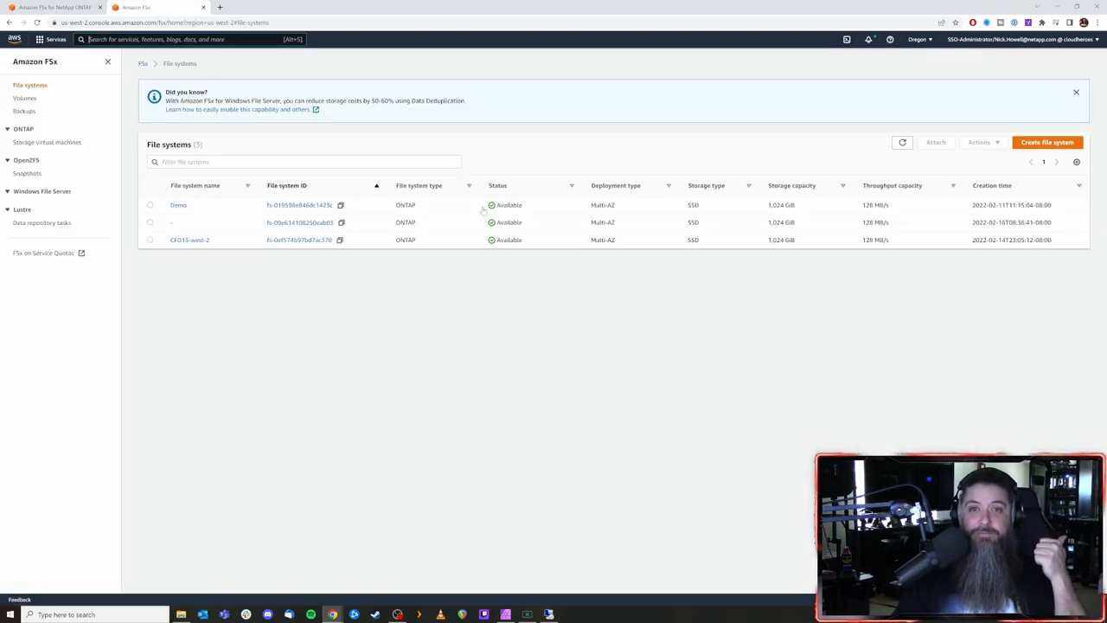
pyautogui.moveTo(543, 277)
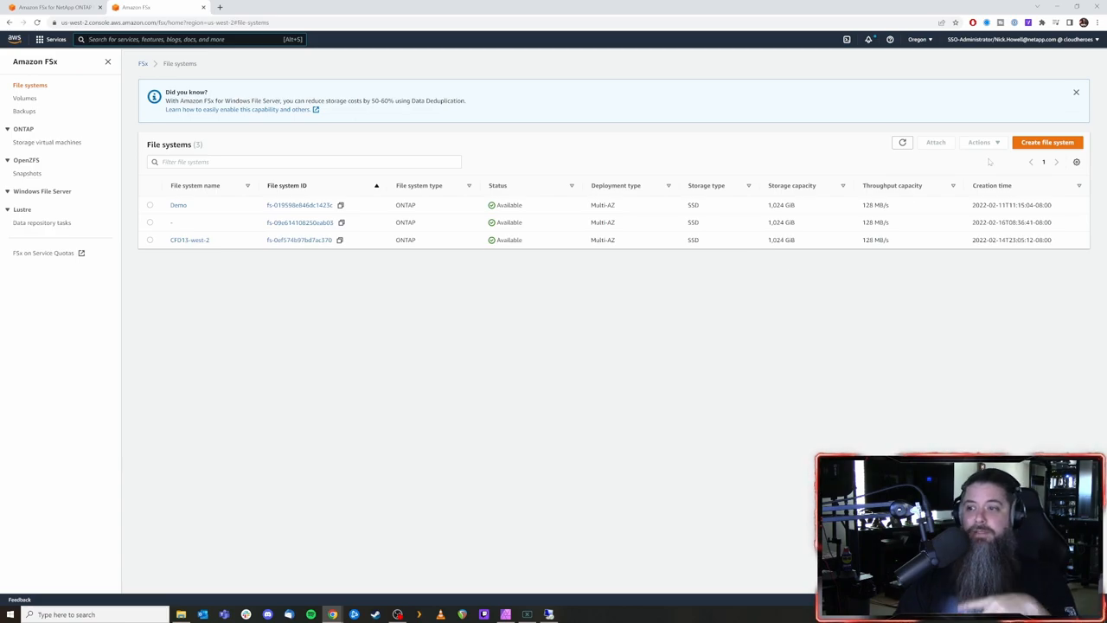
# Start a new file system with Amazon FSx for NetApp ONTAP and reach the Quick create page
pyautogui.click(1048, 141)
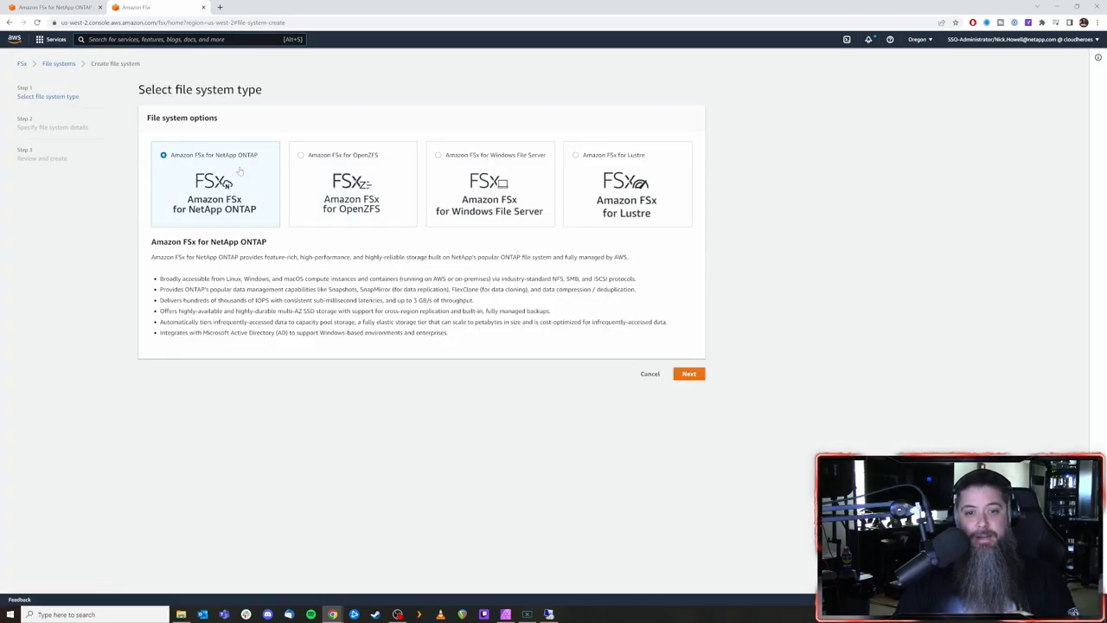
pyautogui.click(688, 373)
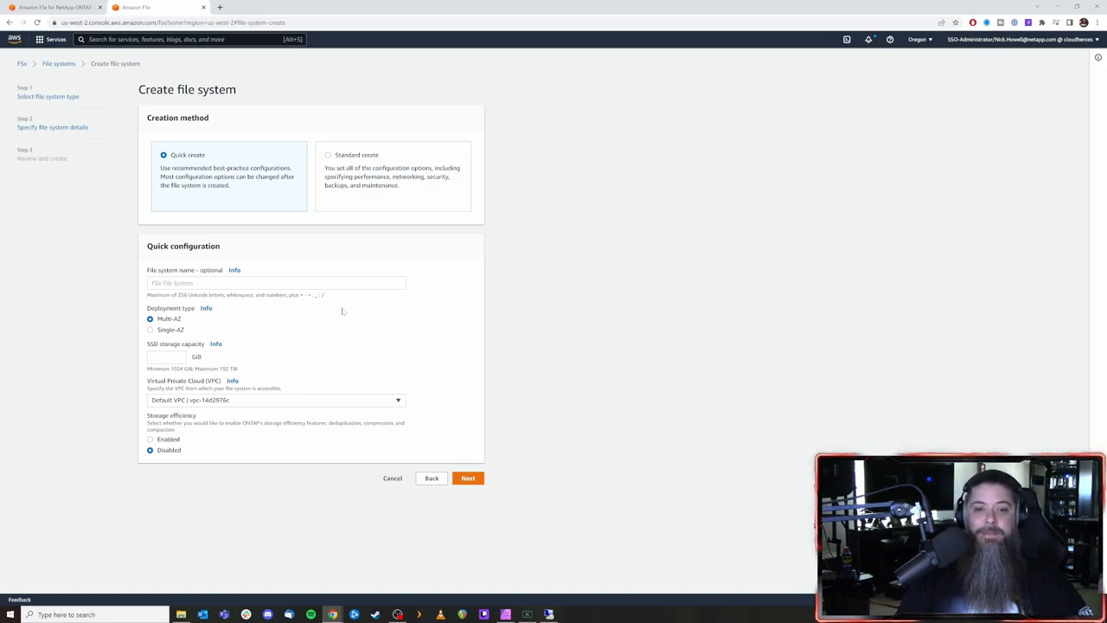
pyautogui.click(276, 283)
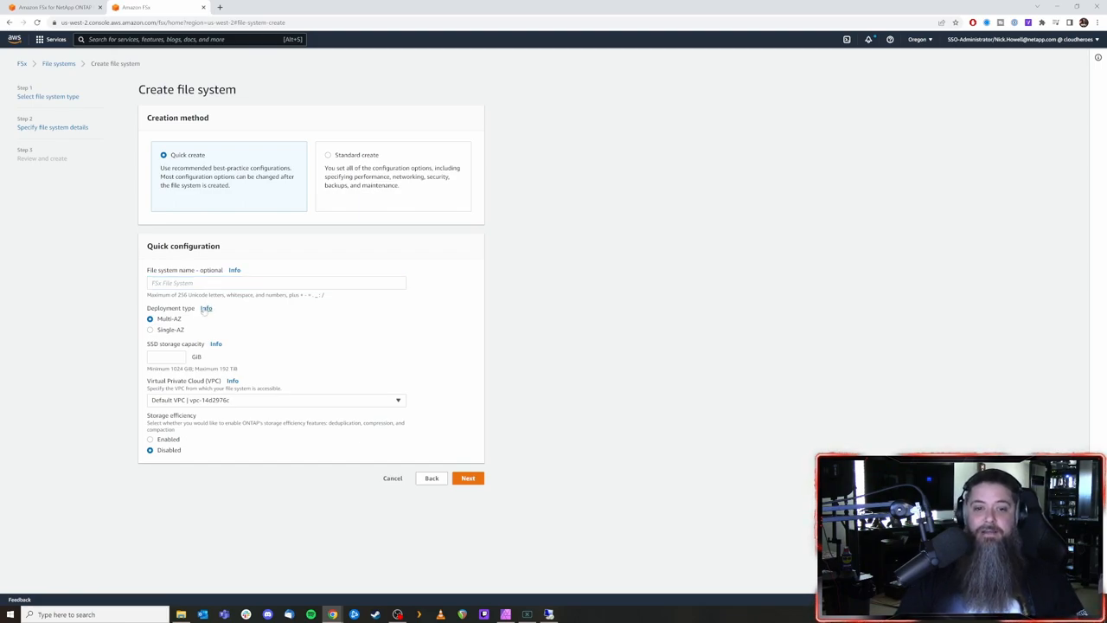
# Read the Deployment type info panel contrasting Multi-AZ and Single-AZ
pyautogui.click(206, 308)
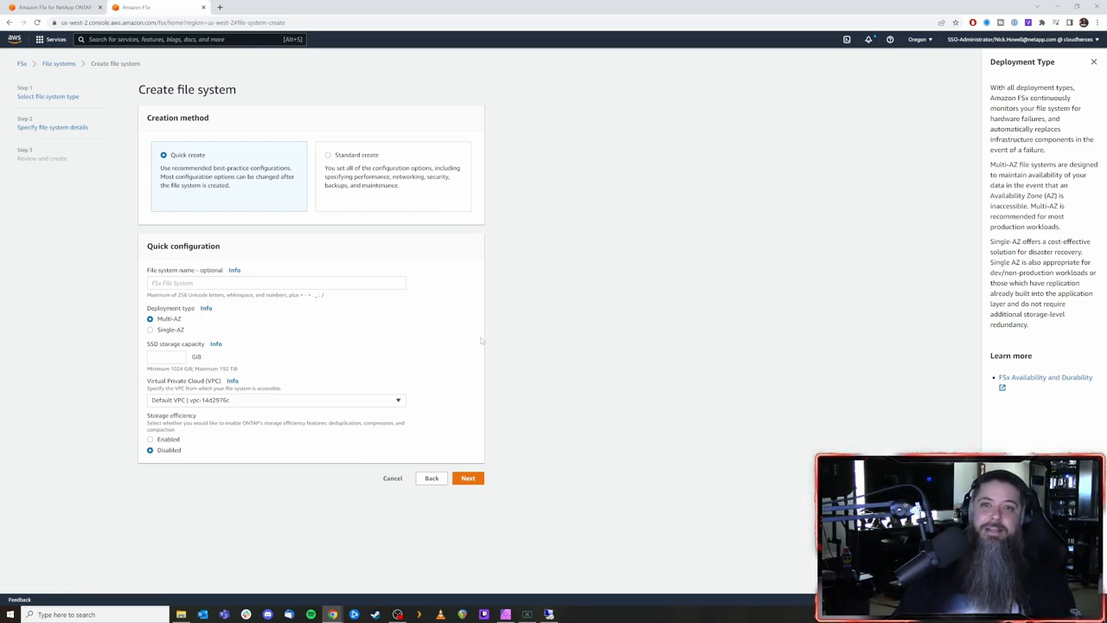
pyautogui.moveTo(588, 178)
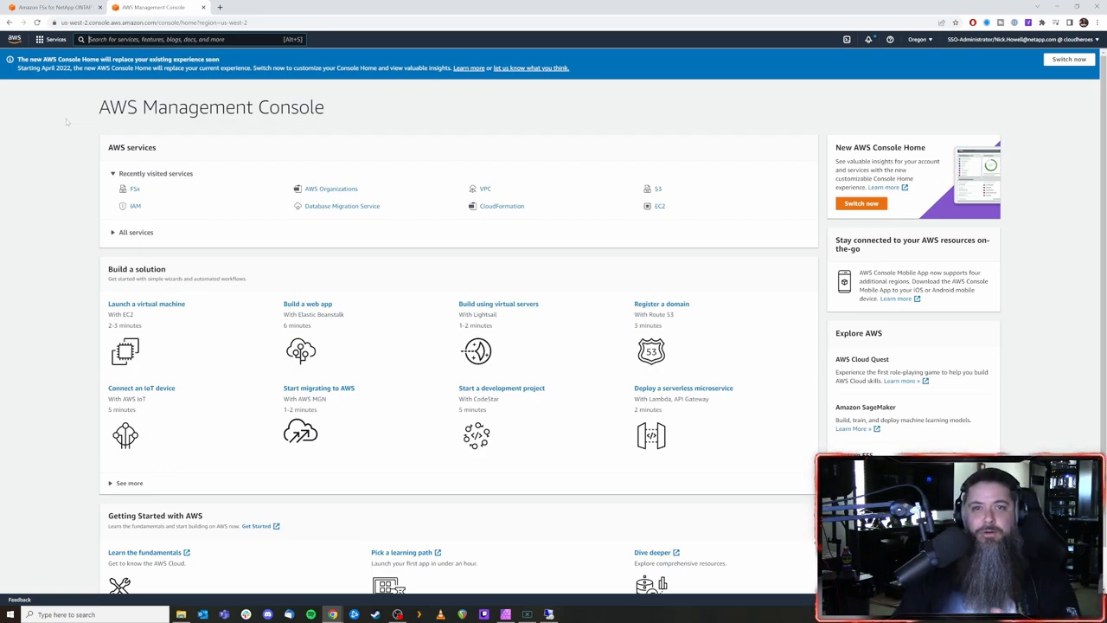
pyautogui.moveTo(154, 166)
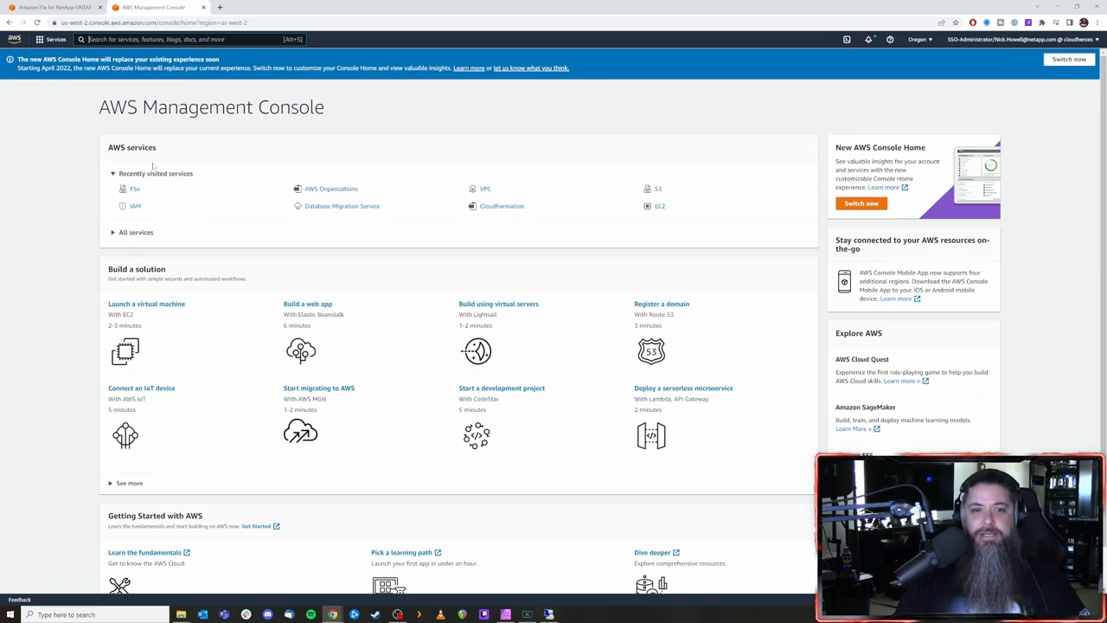
# Go to the EC2 dashboard and expand the Launch instance options
pyautogui.click(661, 206)
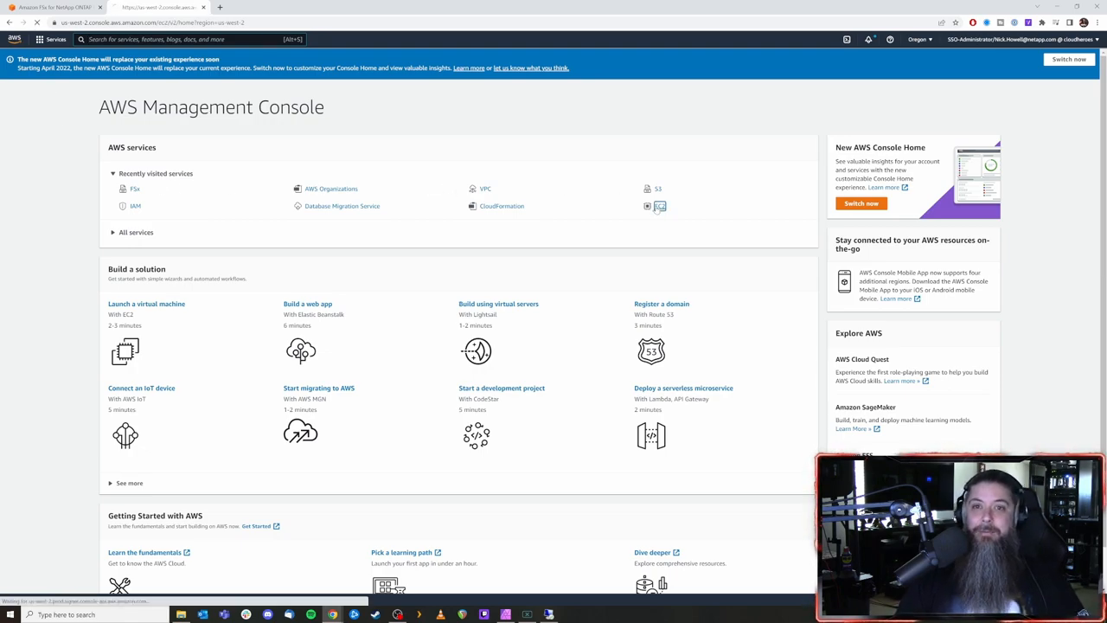
pyautogui.click(661, 206)
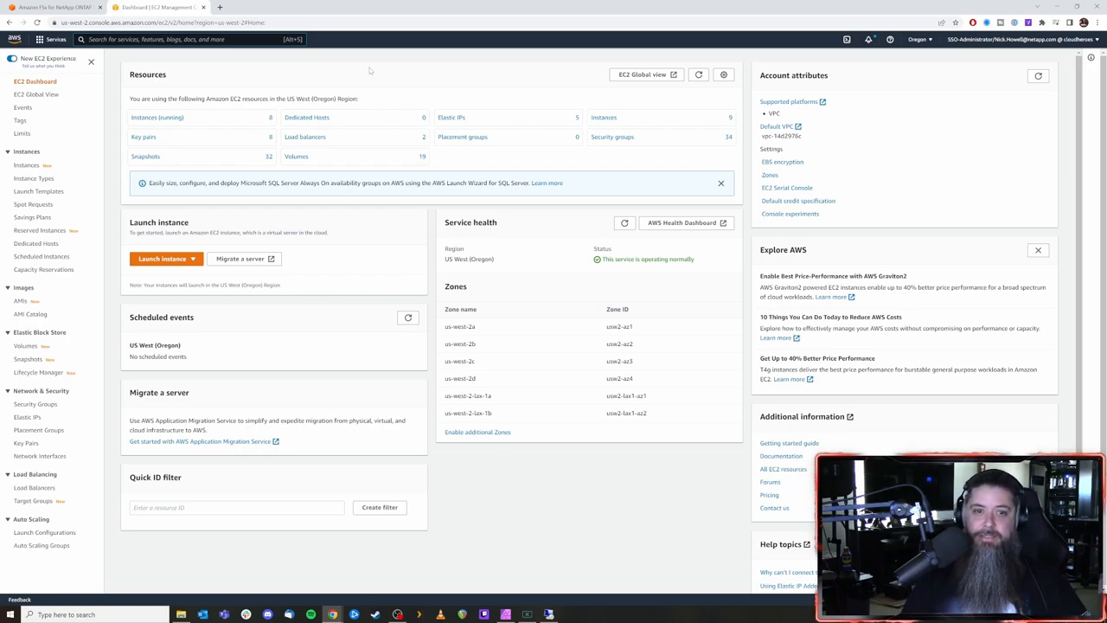
pyautogui.click(166, 259)
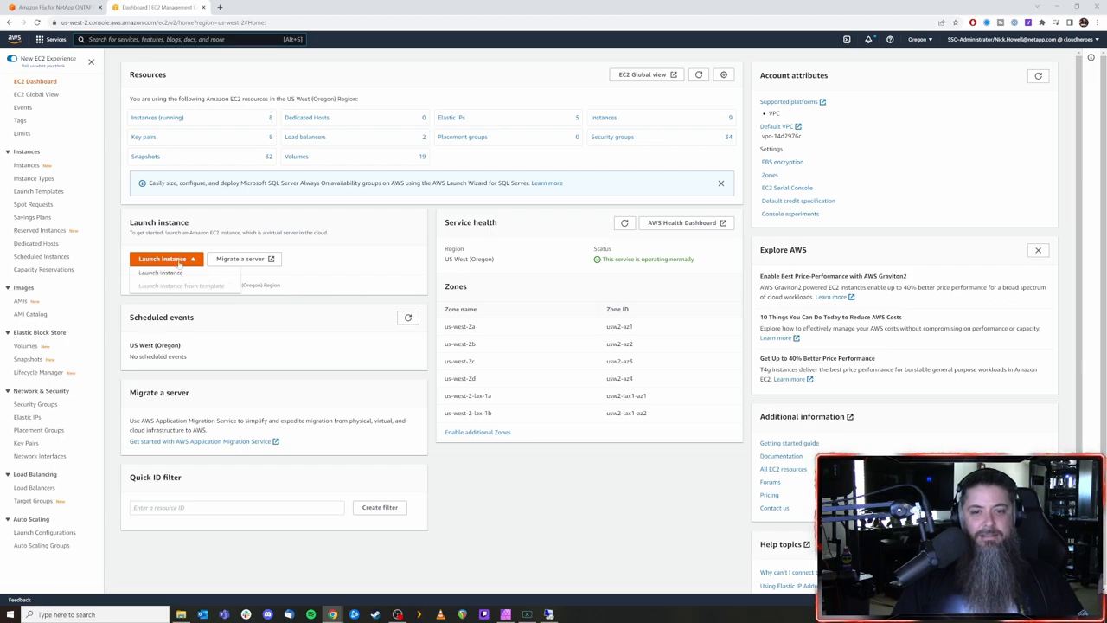
# Begin launching an instance with Amazon Linux 2, reviewing network and advanced storage settings
pyautogui.click(161, 273)
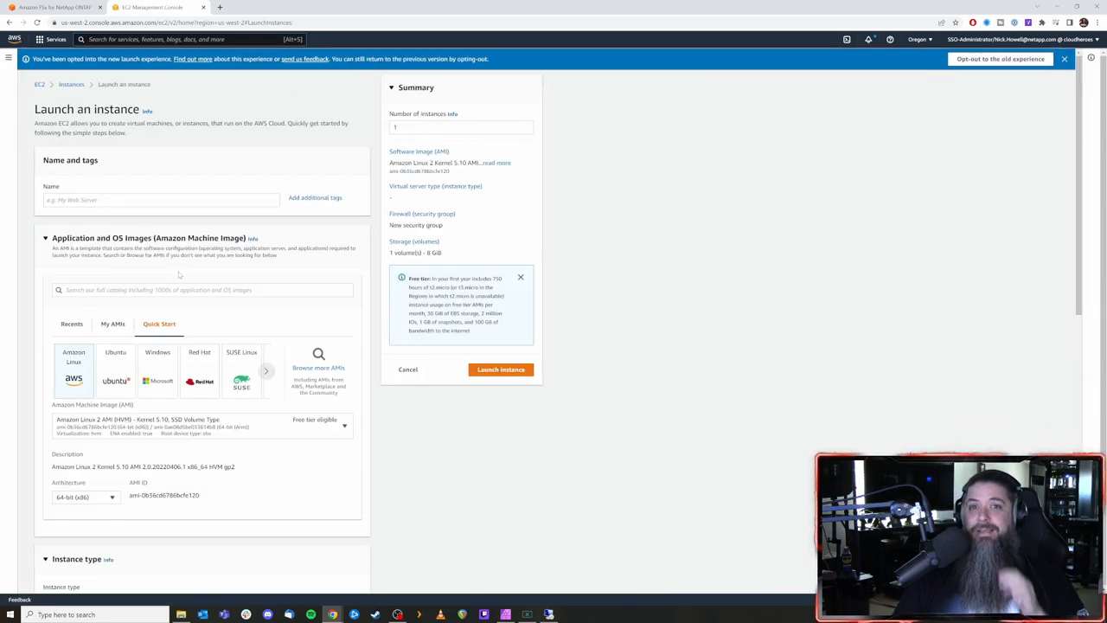
pyautogui.scroll(-3)
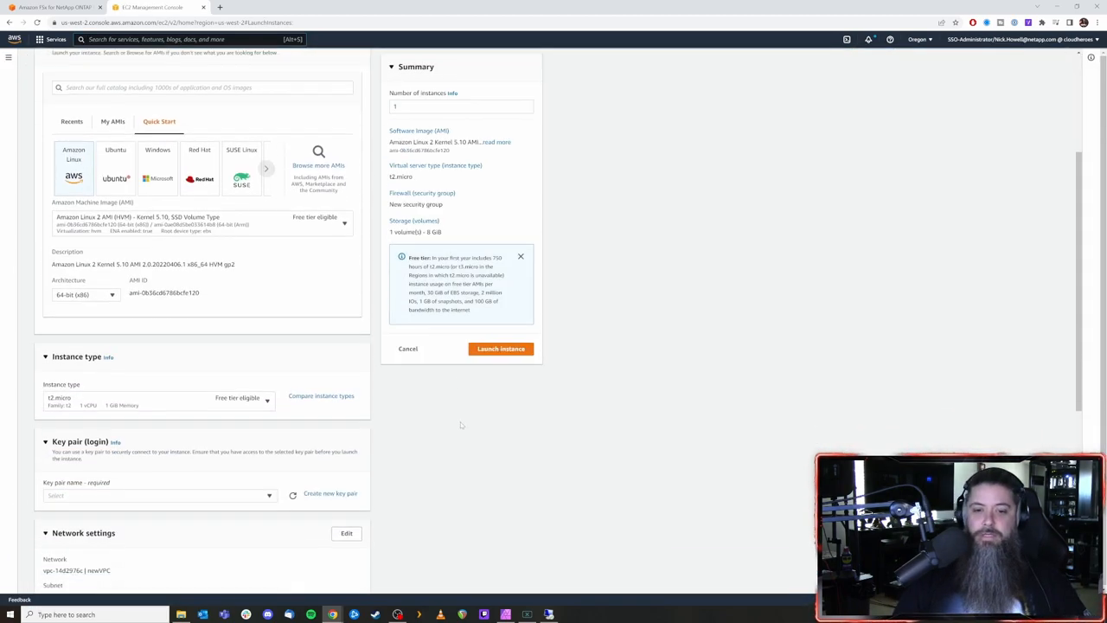
pyautogui.scroll(-3)
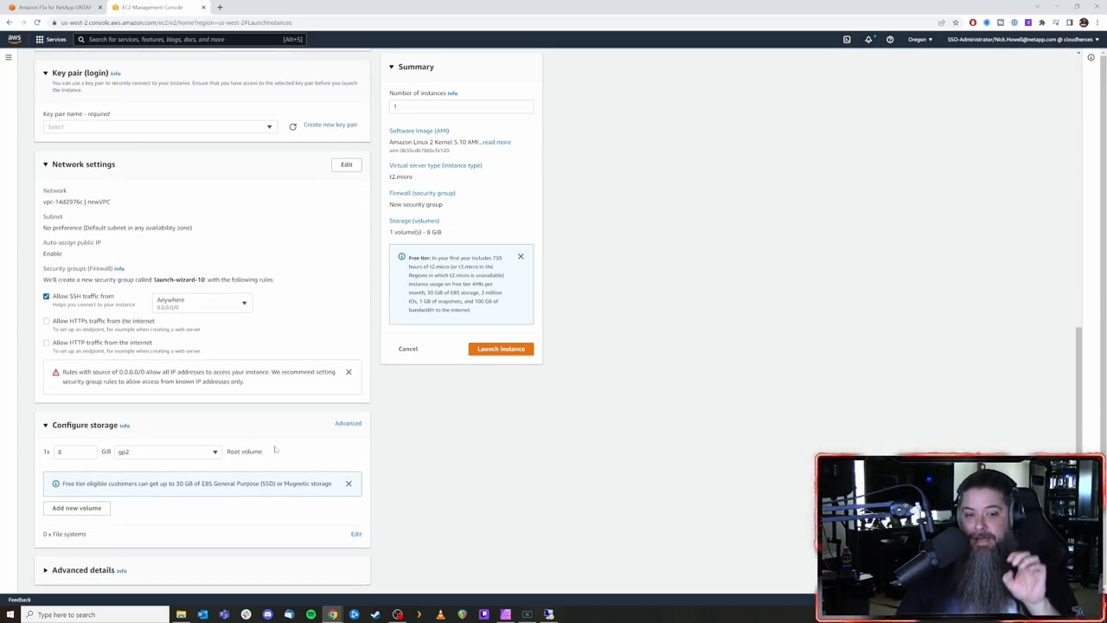
pyautogui.click(347, 422)
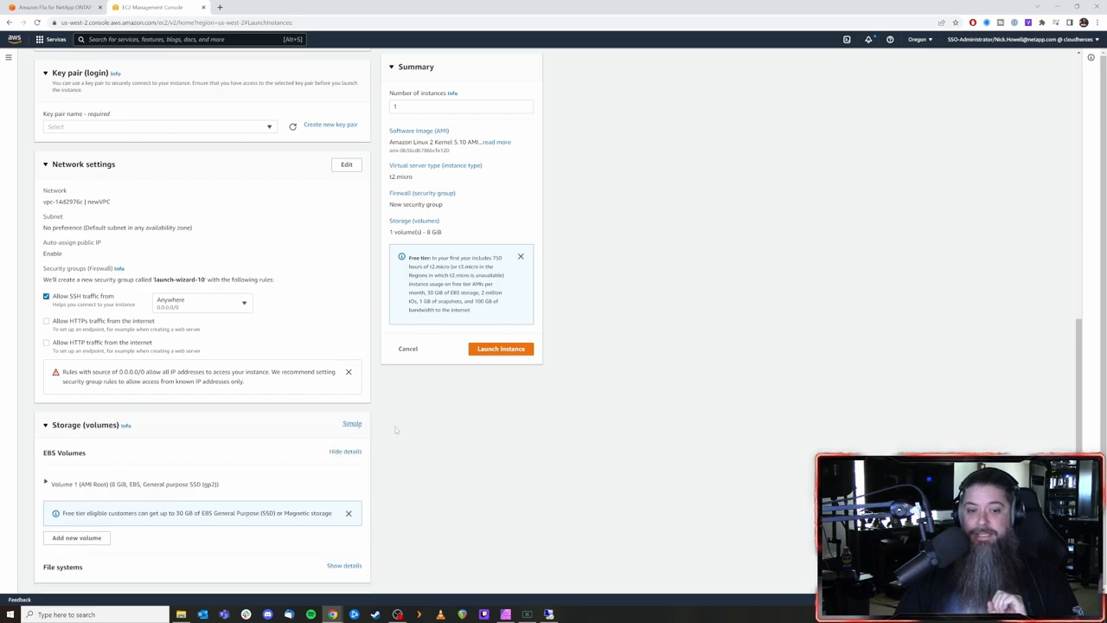
pyautogui.scroll(-3)
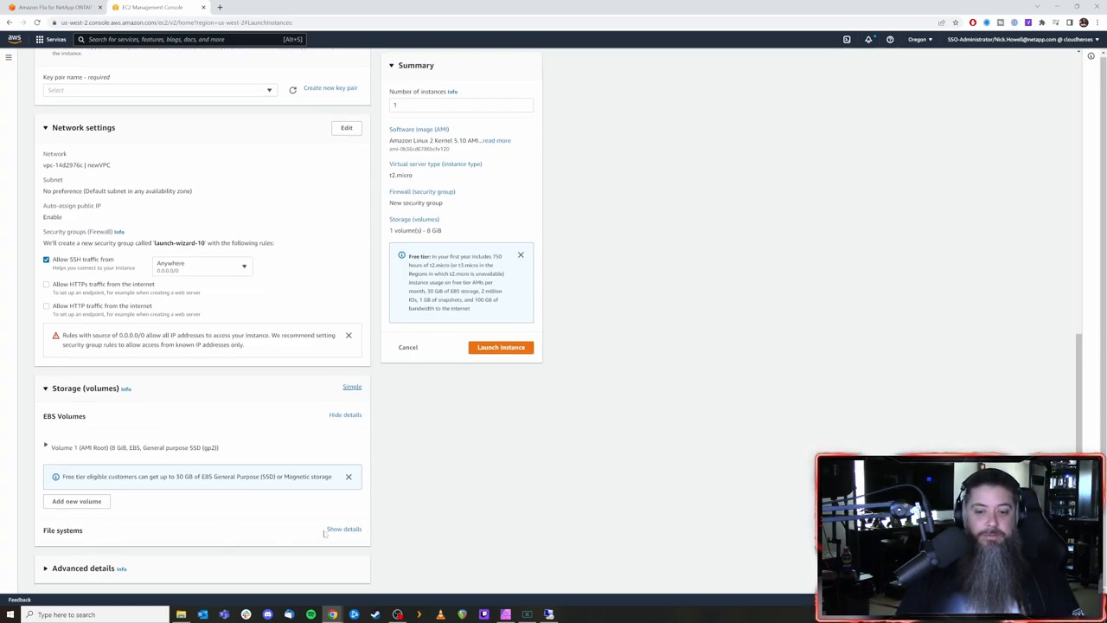
pyautogui.click(342, 529)
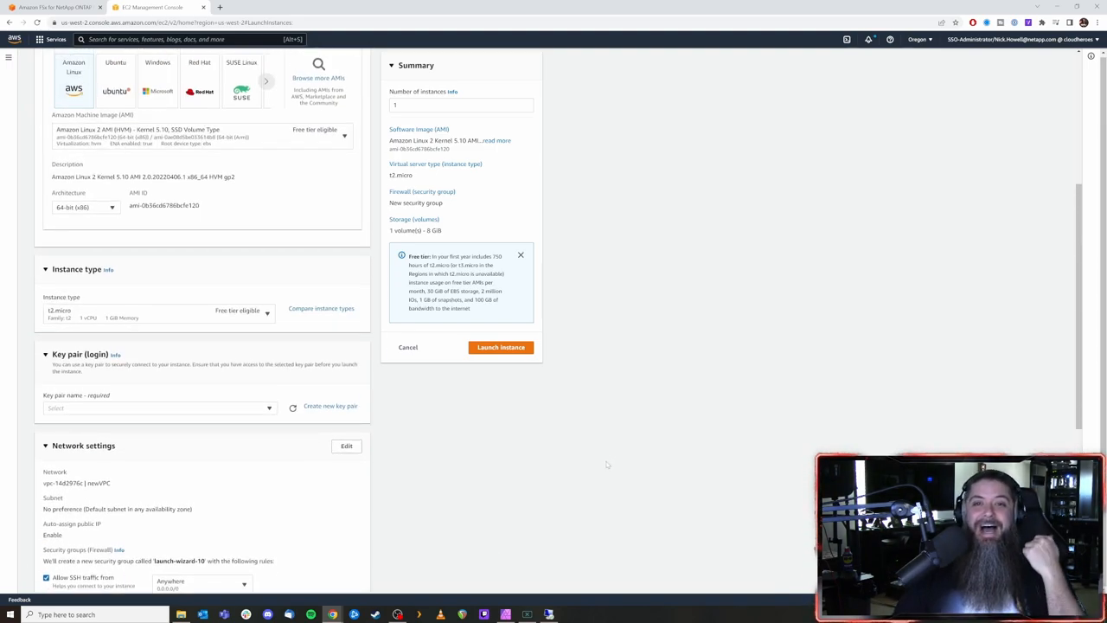
pyautogui.scroll(-3)
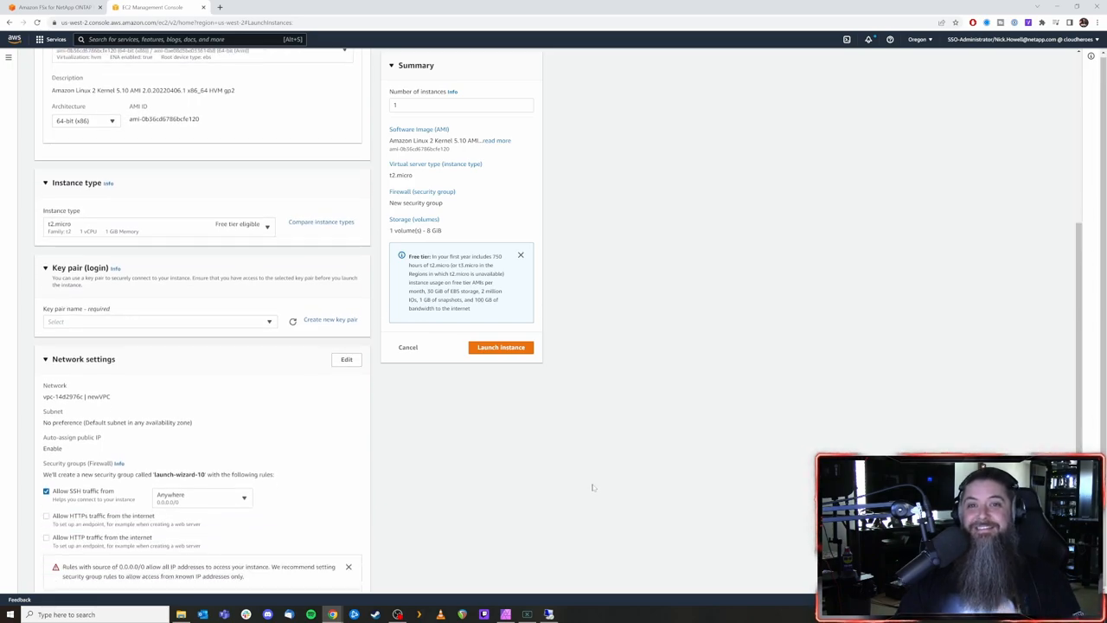
pyautogui.click(155, 227)
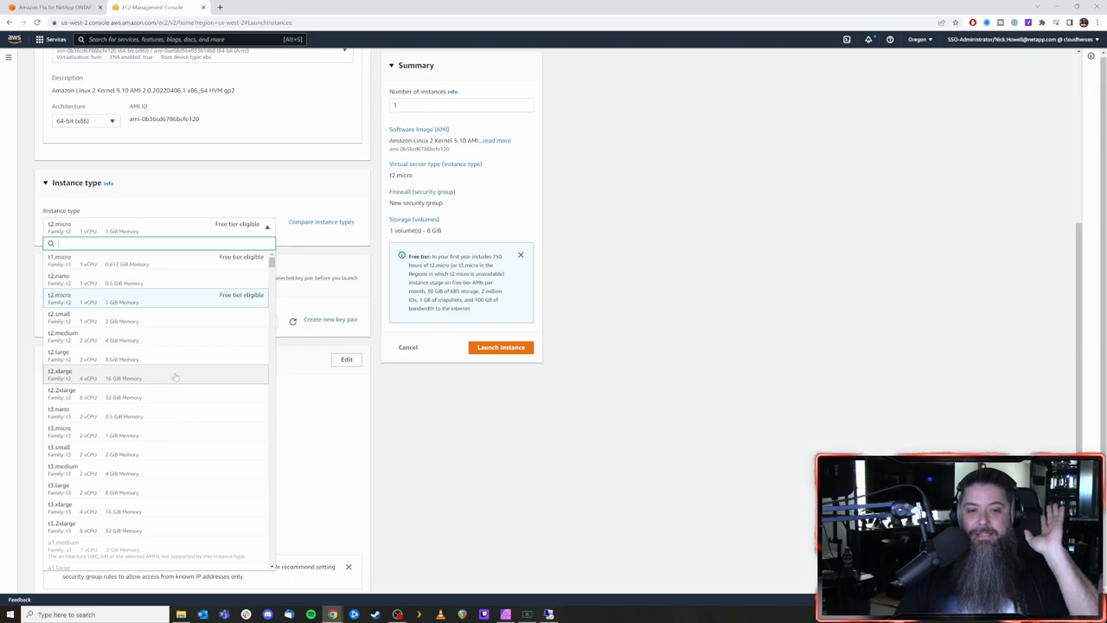
# Choose the t2.xlarge instance type and edit the Network settings
pyautogui.click(58, 374)
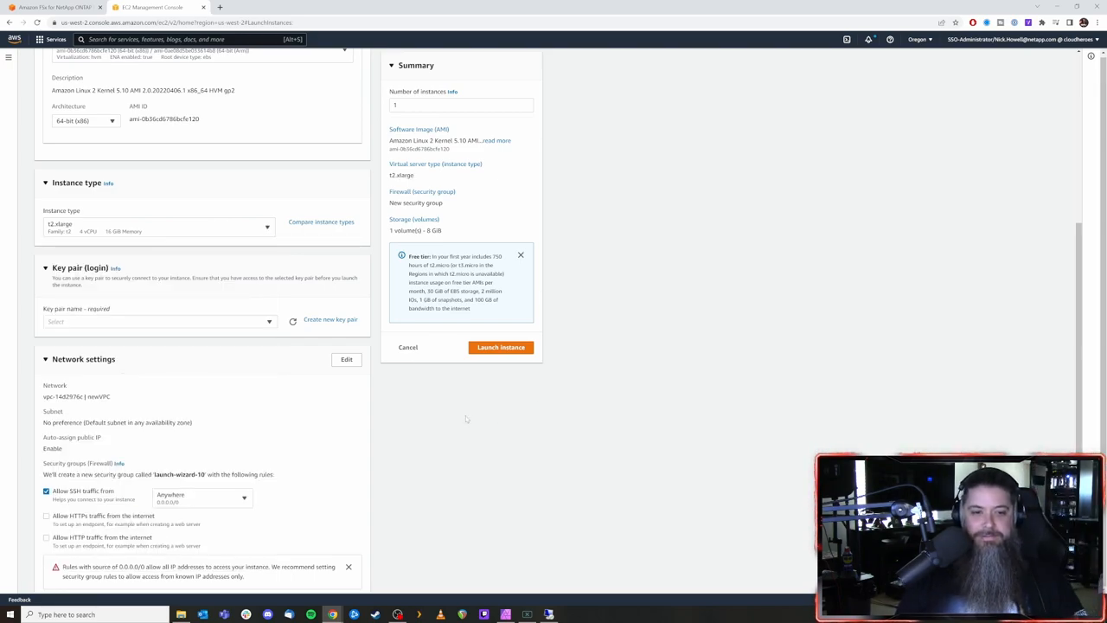
pyautogui.scroll(-3)
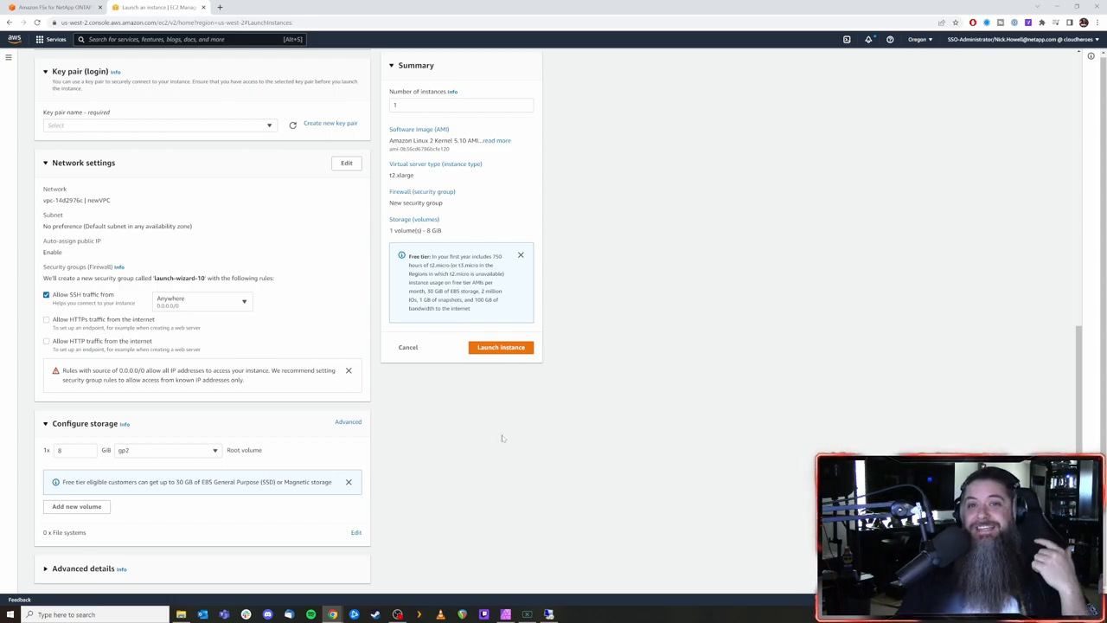
pyautogui.click(345, 163)
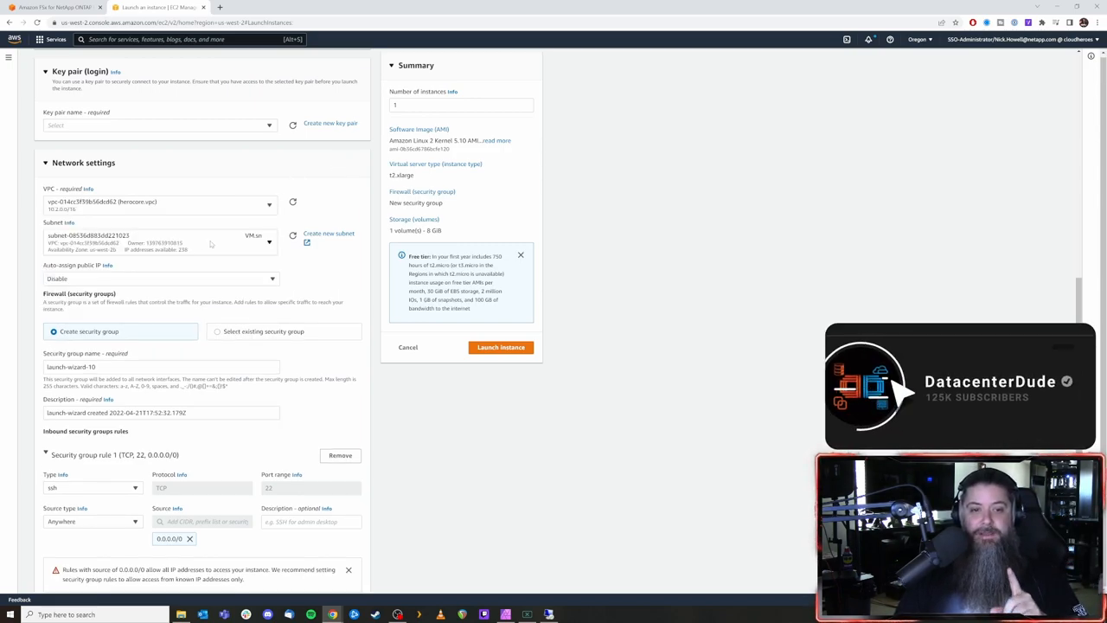
# Show the advanced storage view with EBS volumes and File systems (EFS/FSx) details
pyautogui.click(159, 242)
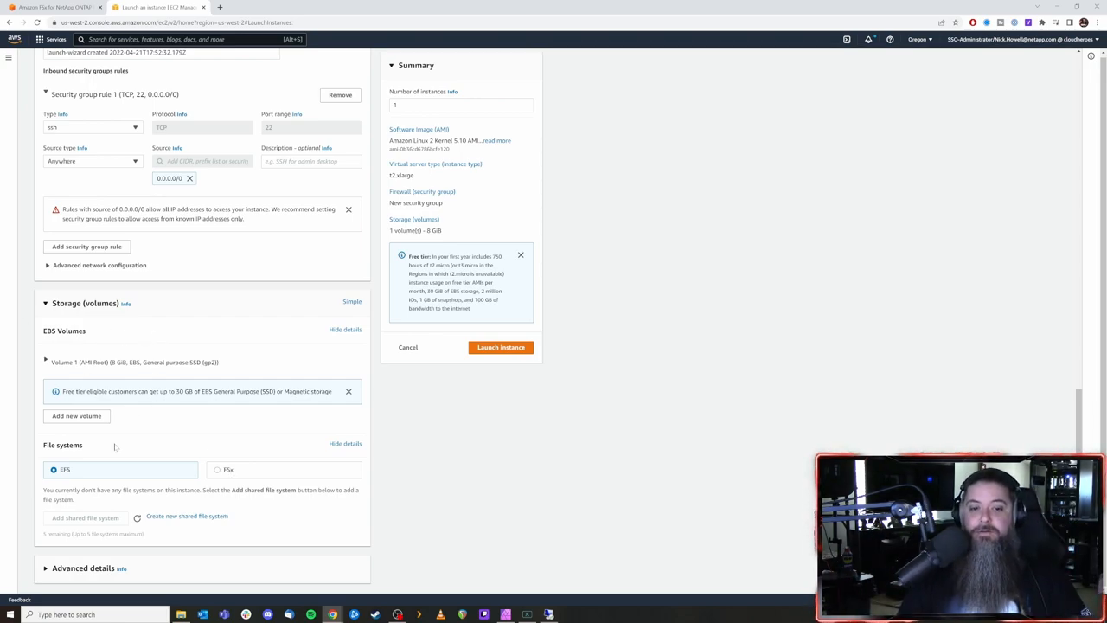
# Add an FSx shared file system and attach the existing ONTAP file system with its volume
pyautogui.click(218, 470)
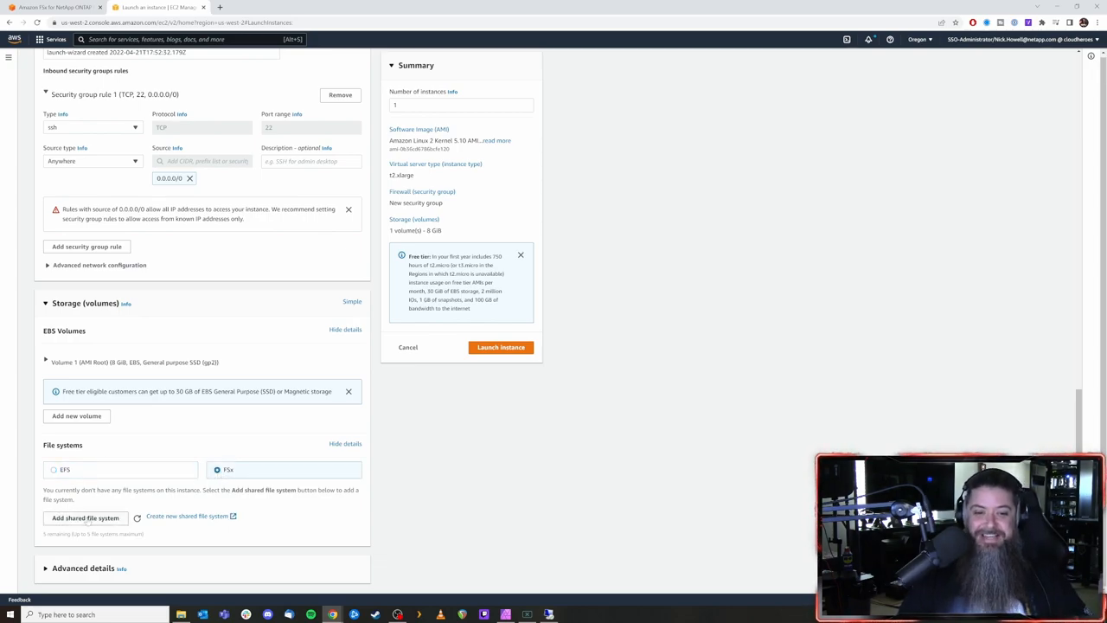
pyautogui.click(84, 517)
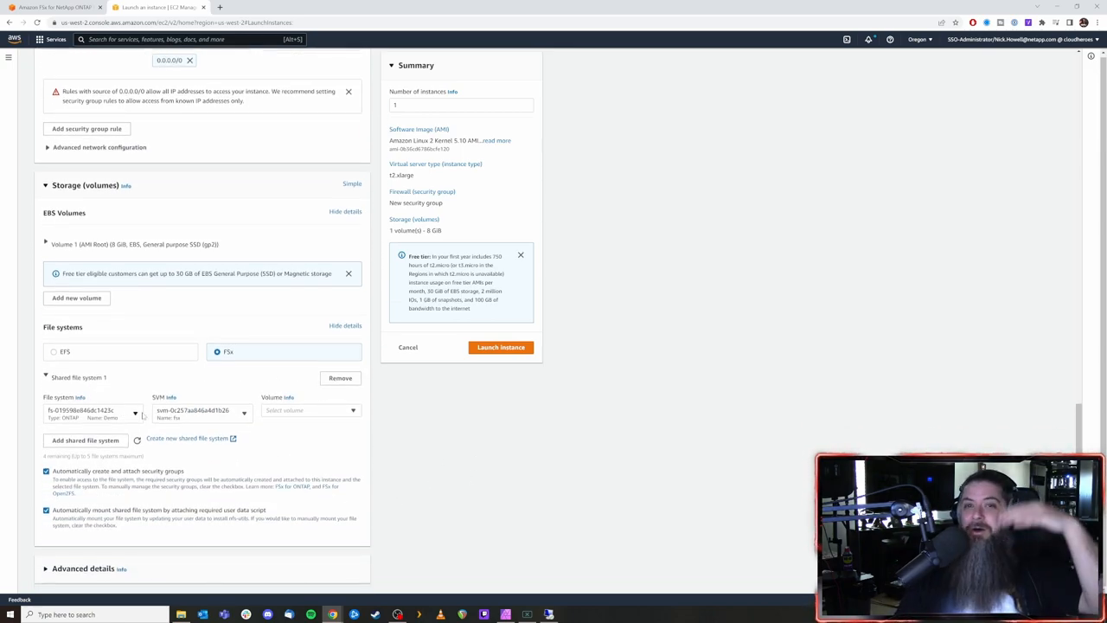
pyautogui.click(90, 410)
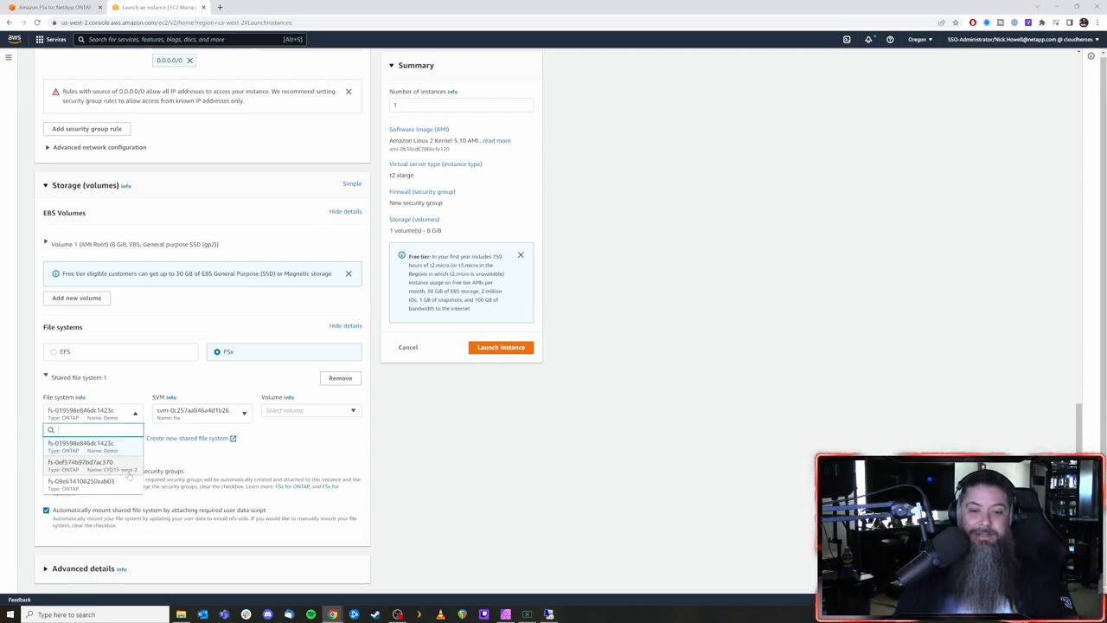
pyautogui.click(83, 461)
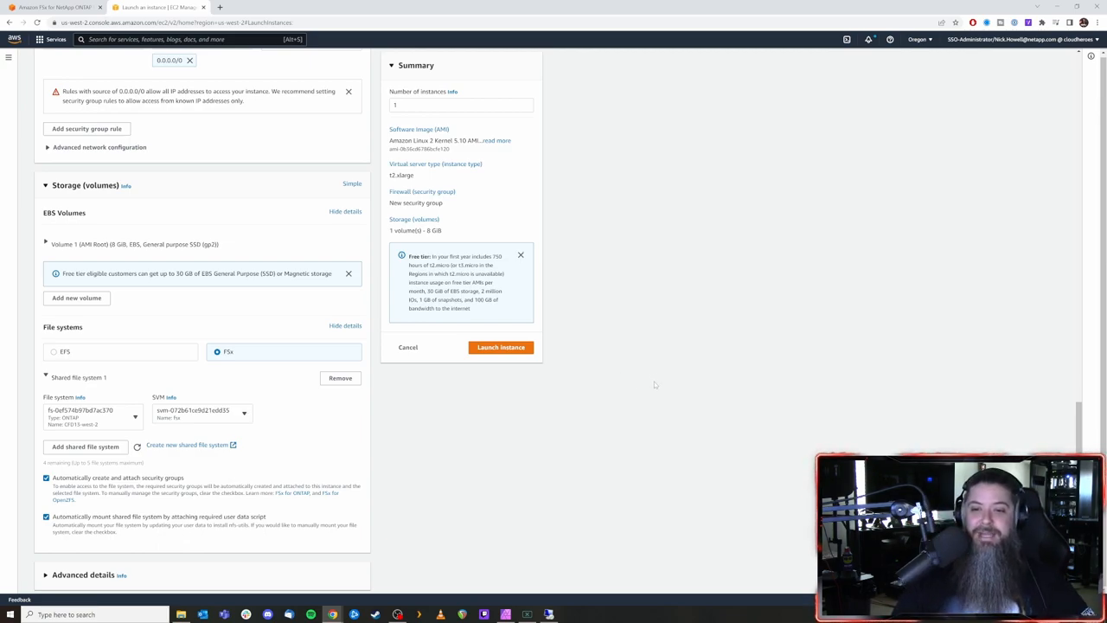
pyautogui.scroll(3)
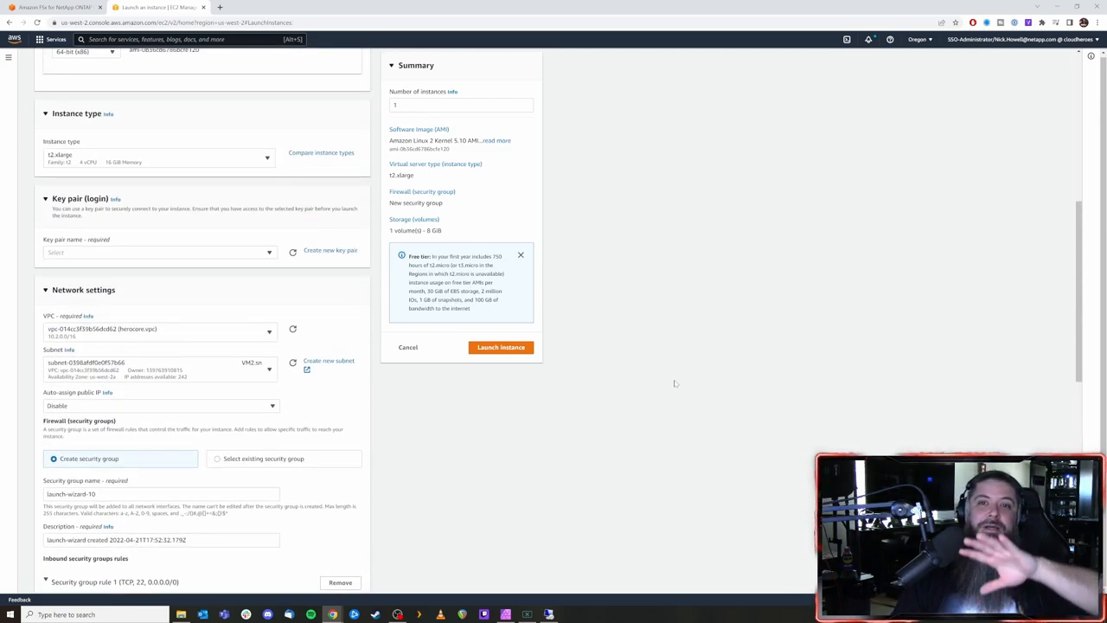